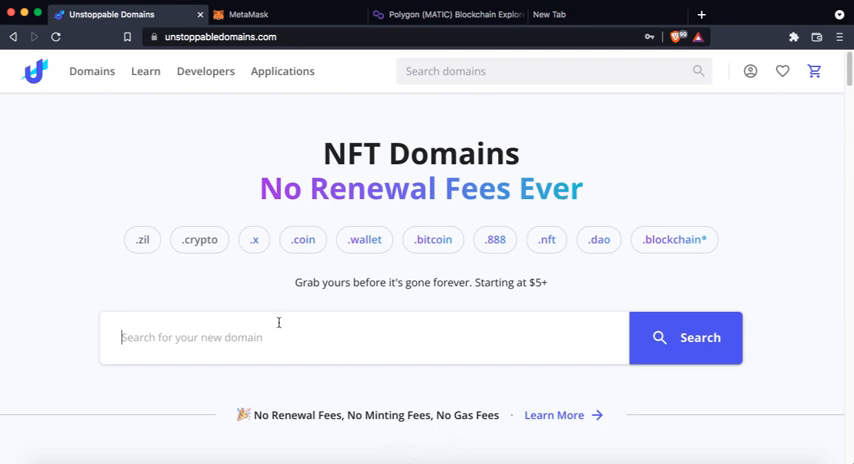
pyautogui.moveTo(216, 286)
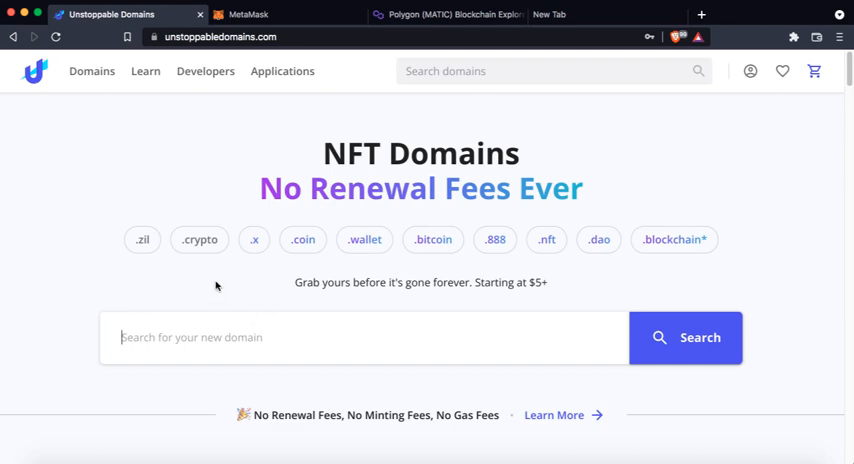
pyautogui.moveTo(144, 252)
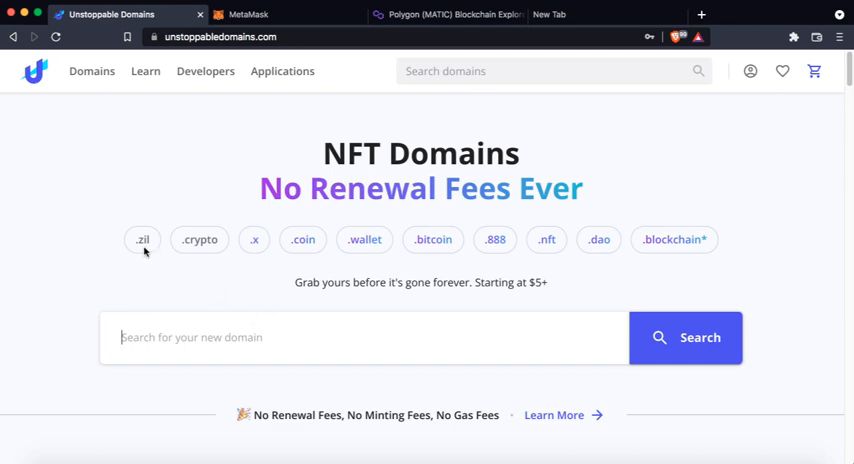
pyautogui.moveTo(312, 250)
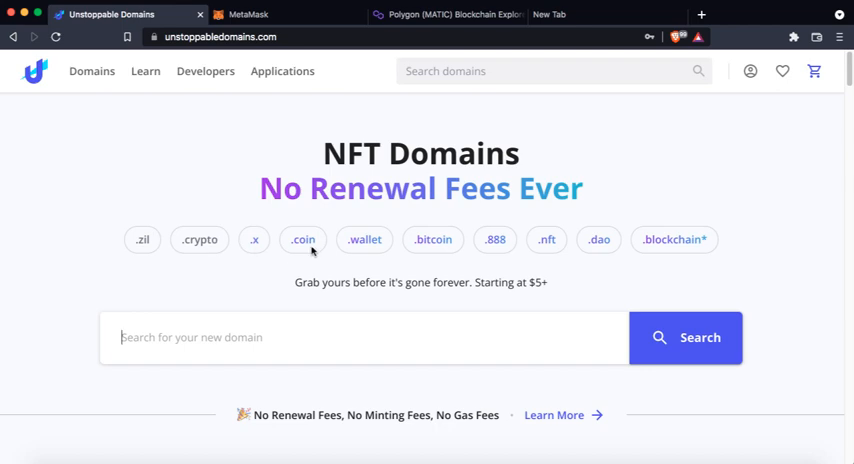
pyautogui.moveTo(500, 250)
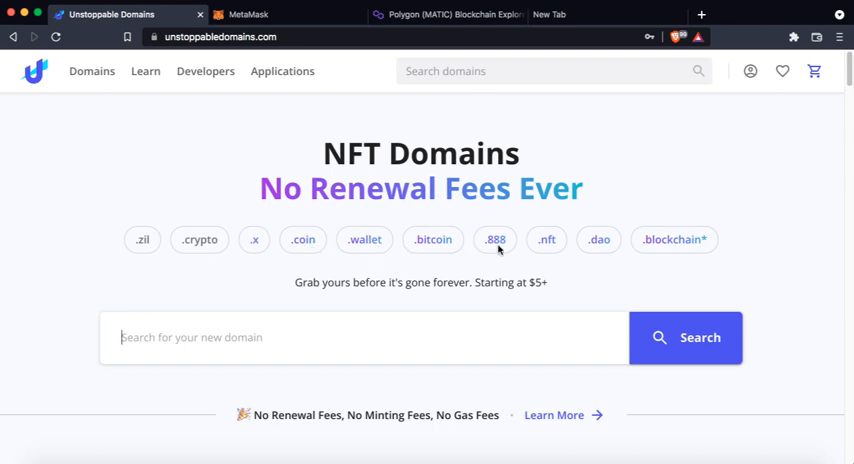
pyautogui.moveTo(676, 240)
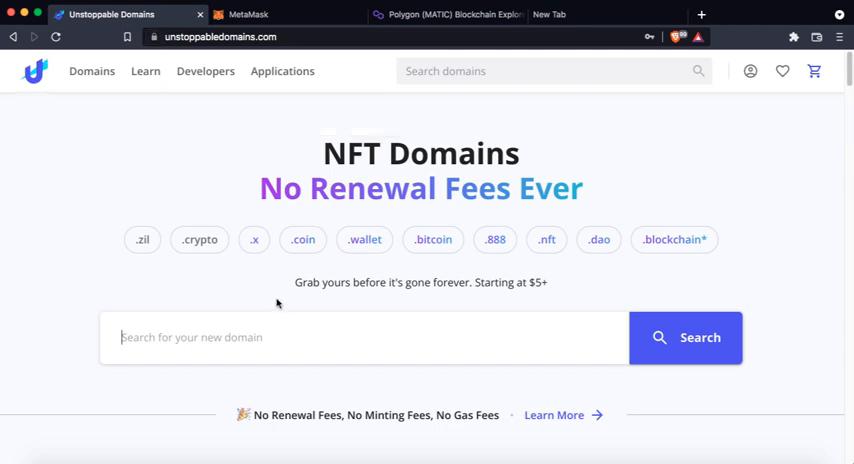
pyautogui.moveTo(356, 274)
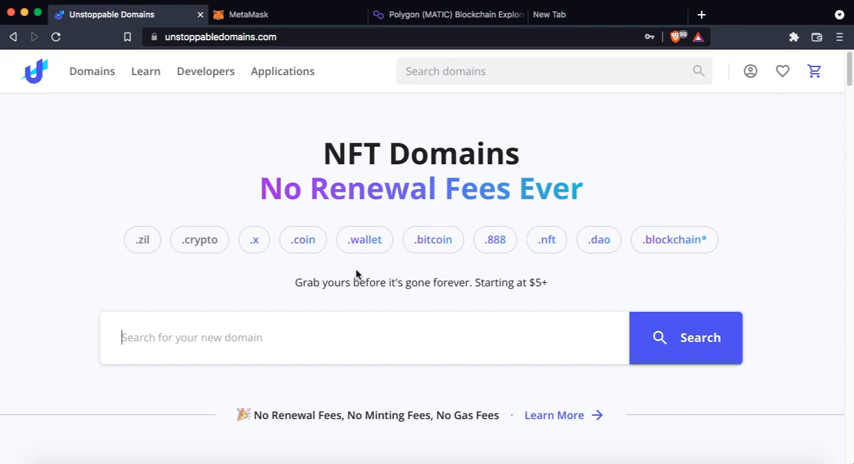
# Browse the Unstoppable Domains homepage and reach the domain search box.
pyautogui.scroll(-3)
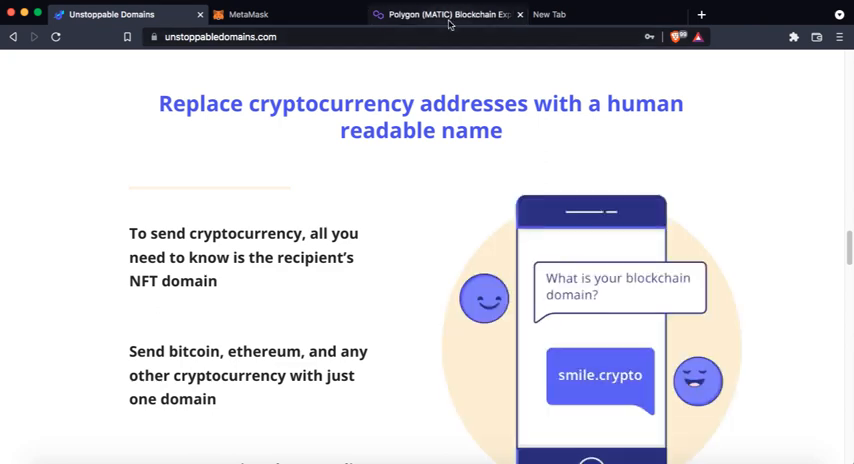
pyautogui.click(444, 14)
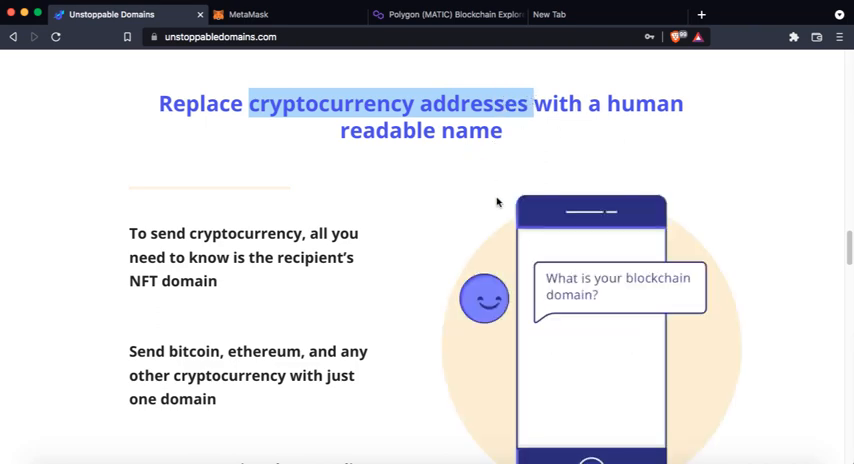
pyautogui.scroll(-3)
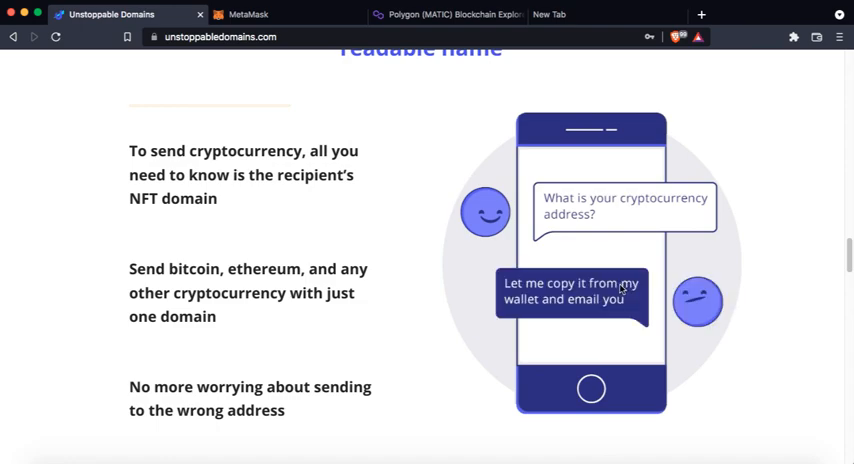
pyautogui.scroll(3)
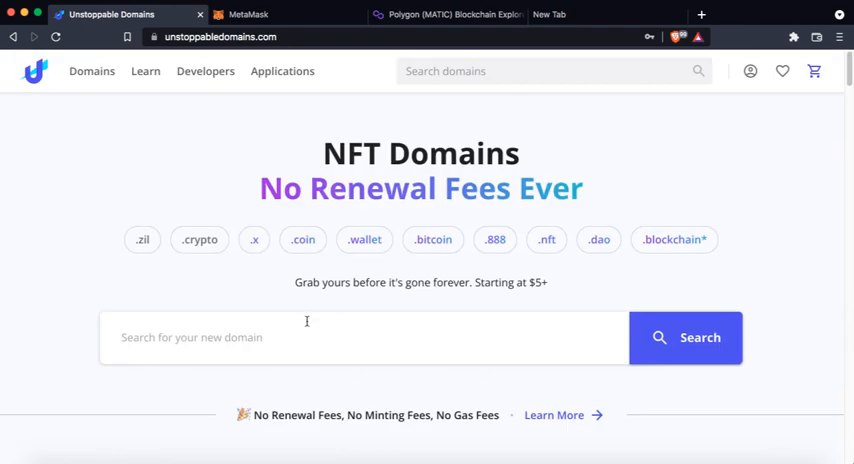
pyautogui.scroll(-3)
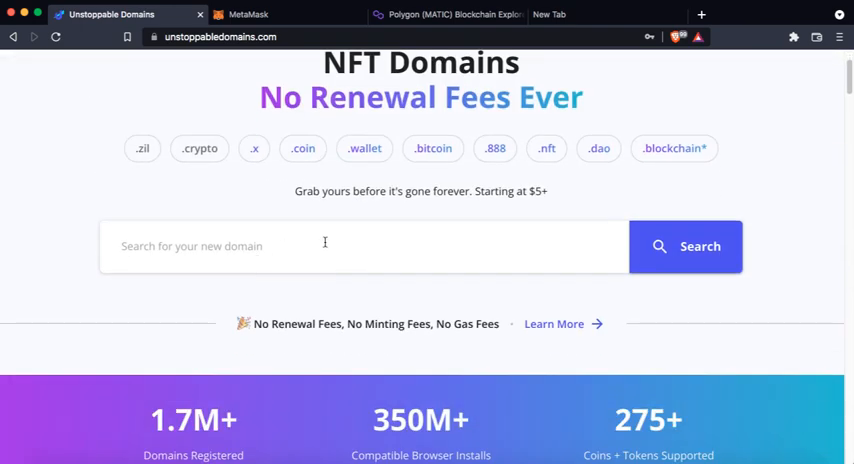
pyautogui.moveTo(474, 248)
pyautogui.write('nipunharitash')
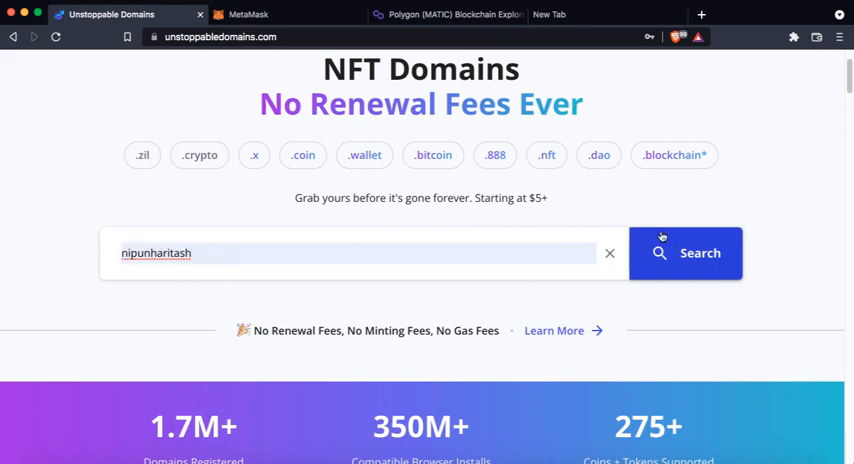
pyautogui.click(684, 252)
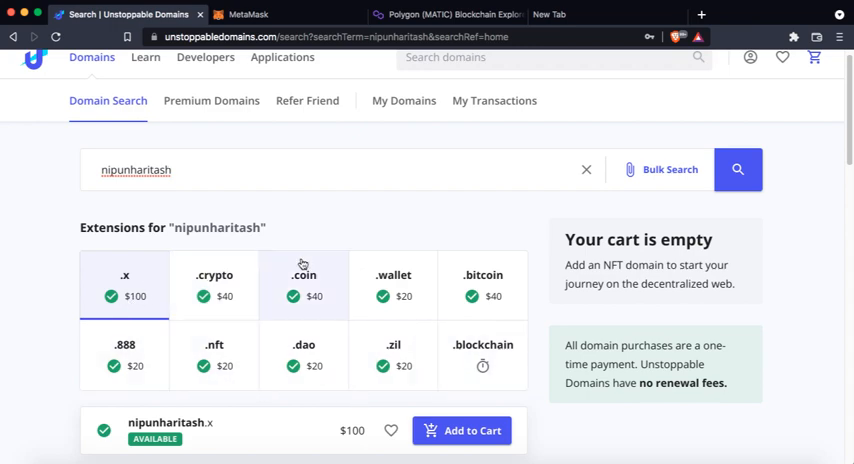
pyautogui.click(214, 356)
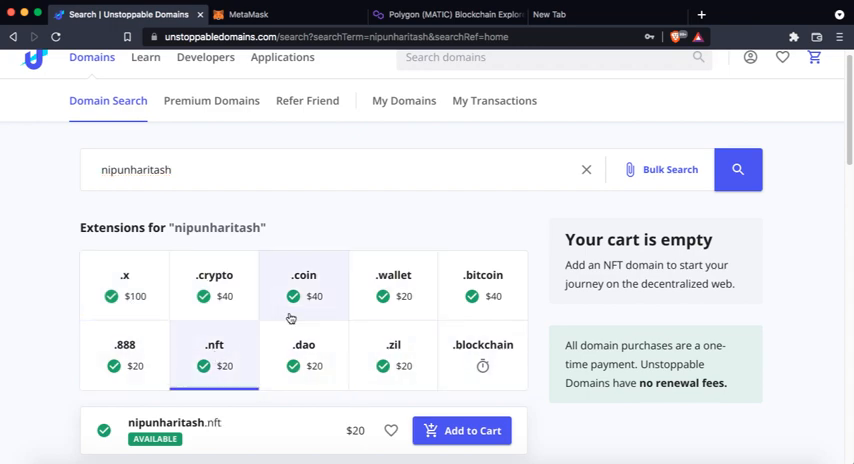
pyautogui.click(392, 356)
pyautogui.write('0x')
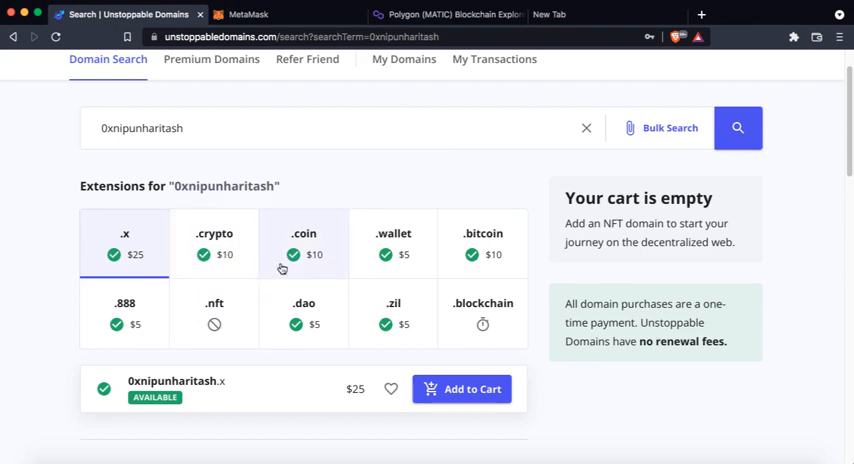
pyautogui.moveTo(504, 240)
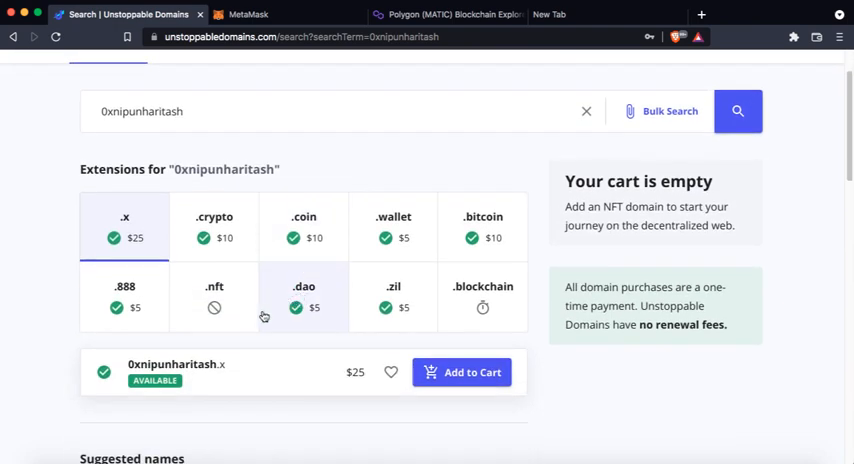
pyautogui.moveTo(380, 276)
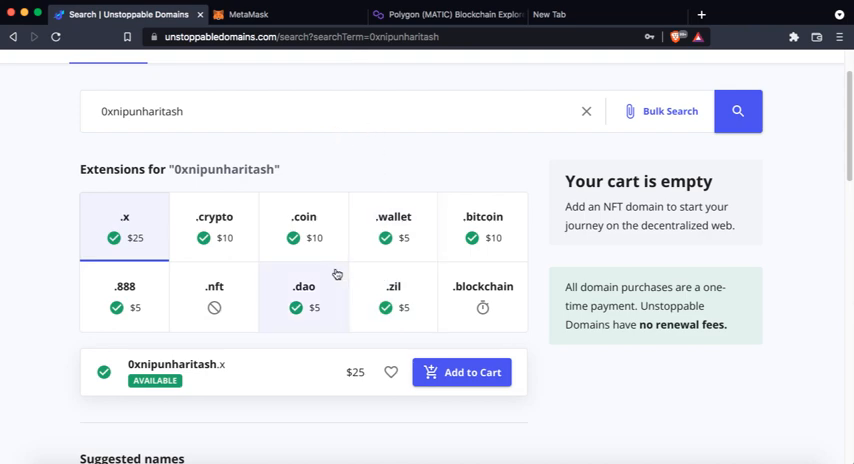
pyautogui.scroll(-3)
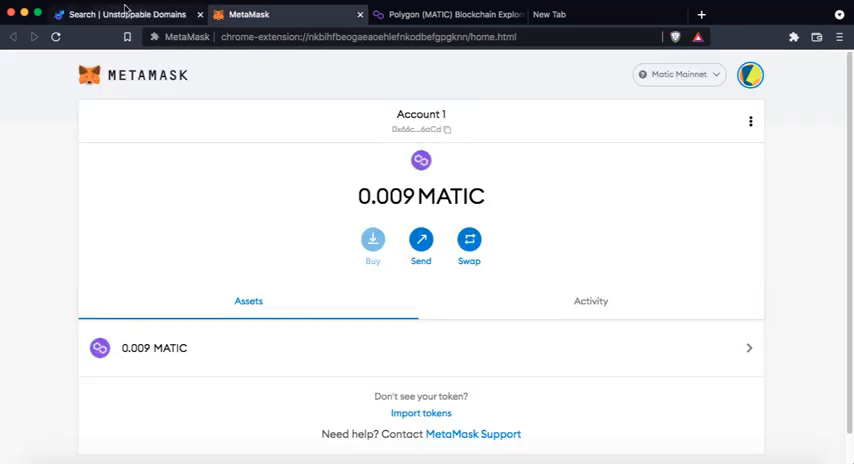
# Switch to the MetaMask wallet to copy the Account 1 address holding 0.009 MATIC.
pyautogui.click(124, 14)
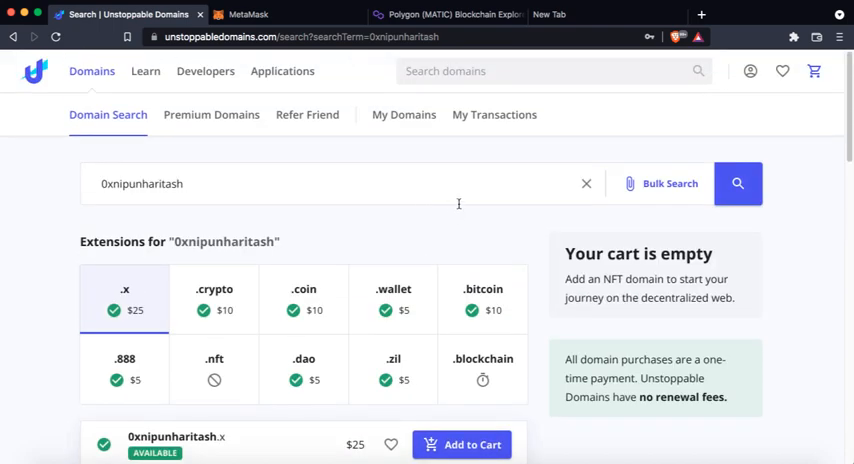
pyautogui.moveTo(448, 204)
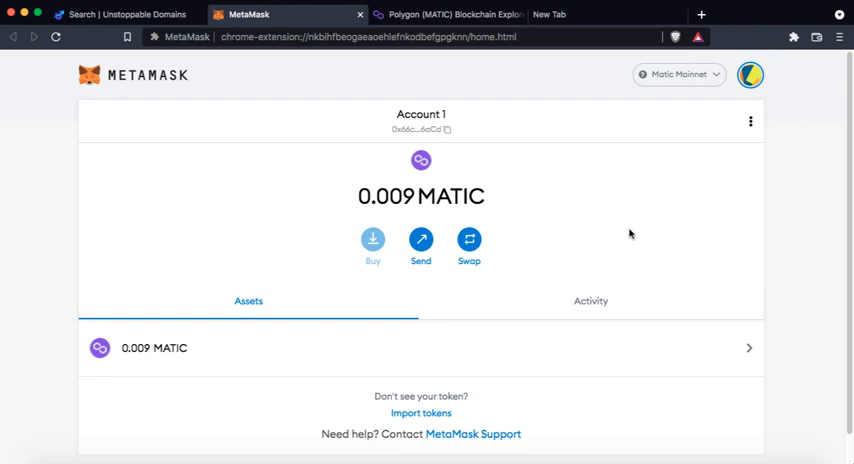
pyautogui.moveTo(528, 270)
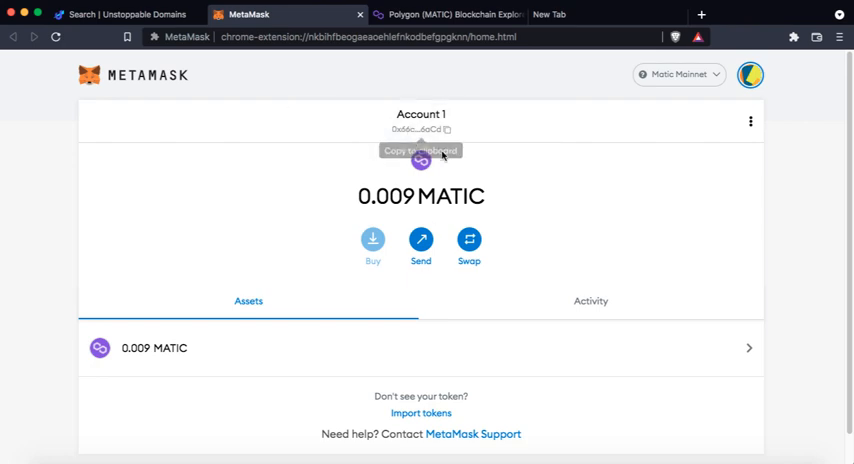
# Paste the copied wallet address into Polygonscan's search and look it up.
pyautogui.click(448, 14)
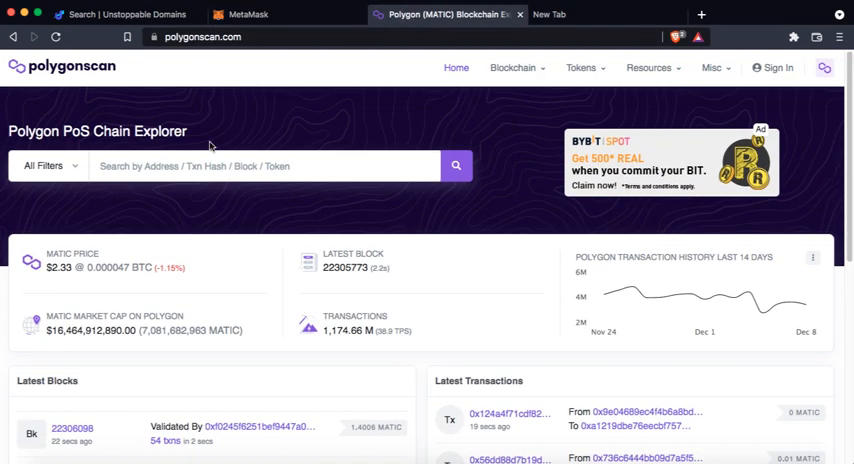
pyautogui.rightClick(200, 166)
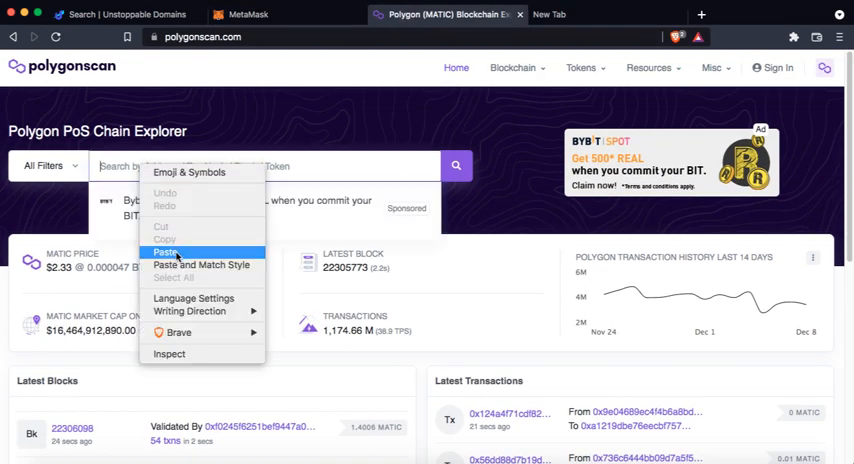
pyautogui.click(166, 252)
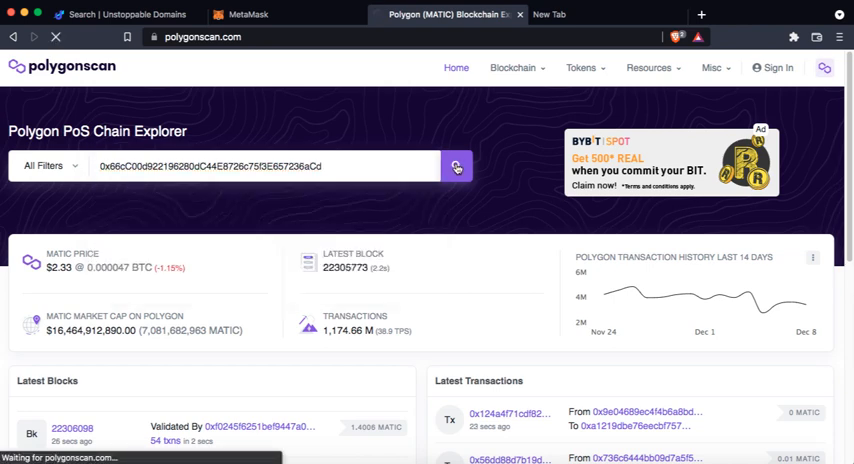
pyautogui.click(456, 166)
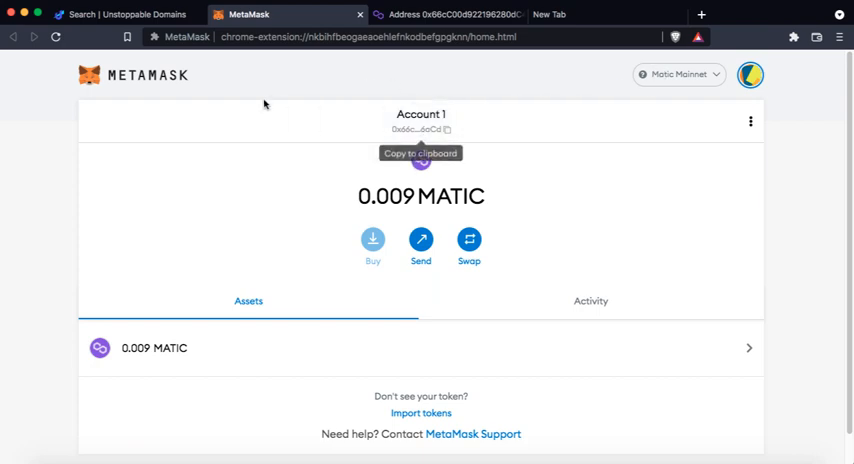
pyautogui.click(678, 74)
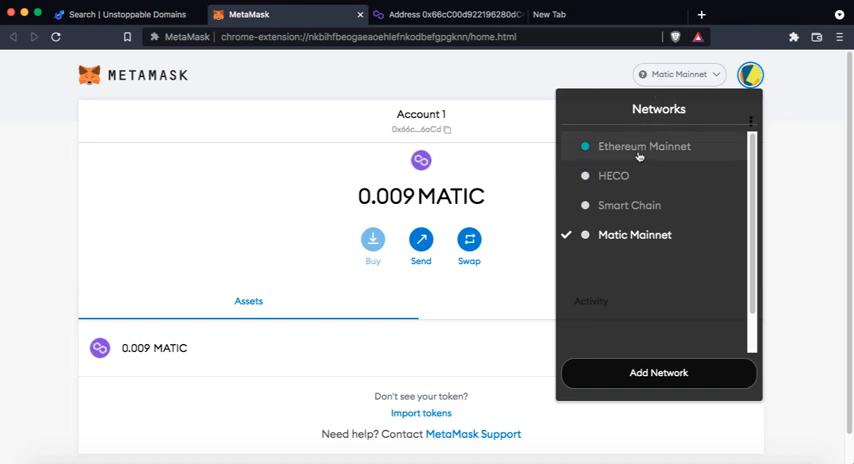
pyautogui.moveTo(636, 188)
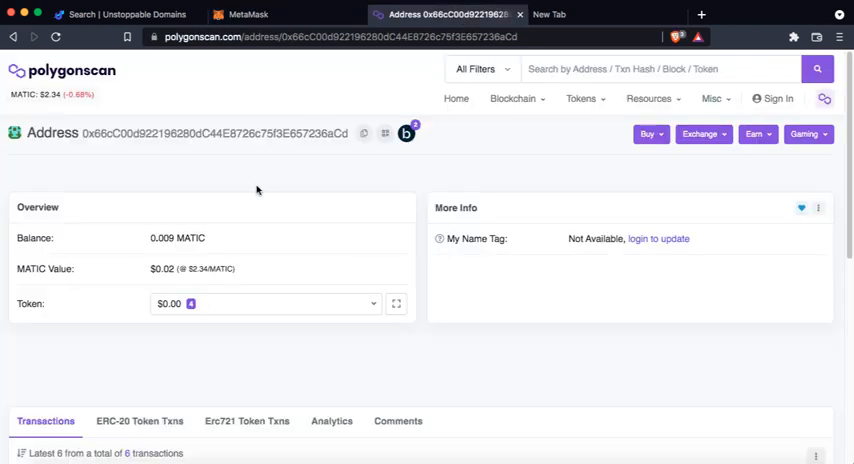
# From the address's token holdings, open the Unstoppable Domains (UD) ERC-721 NFT.
pyautogui.scroll(-3)
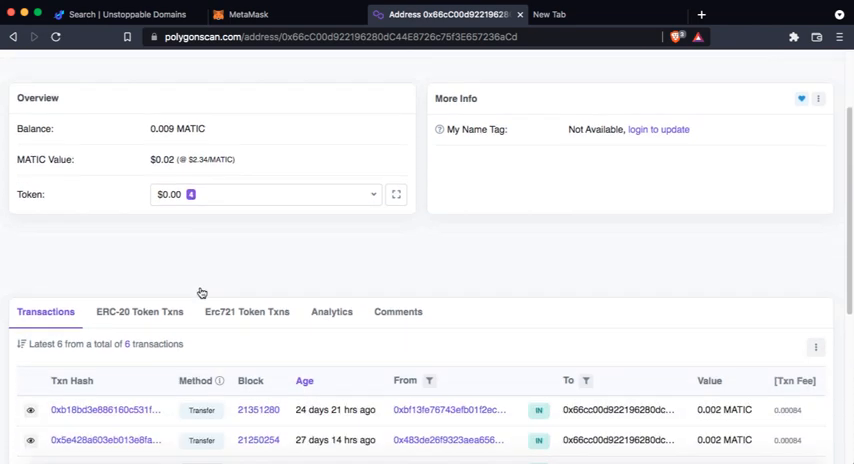
pyautogui.click(264, 194)
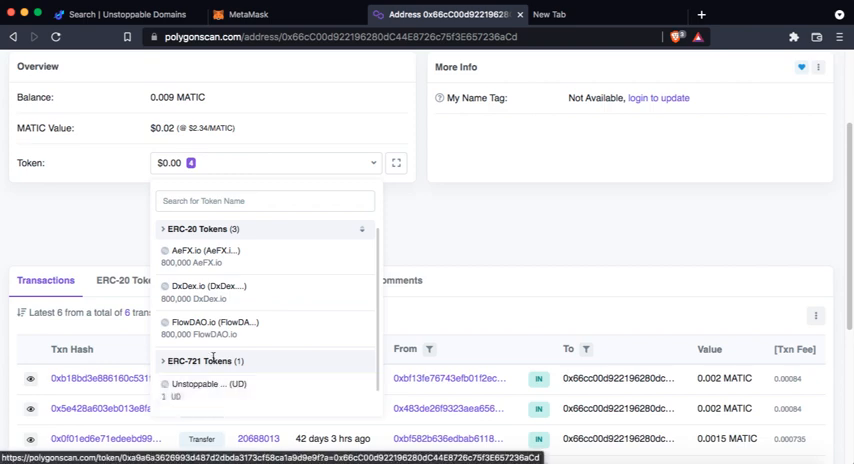
pyautogui.moveTo(232, 390)
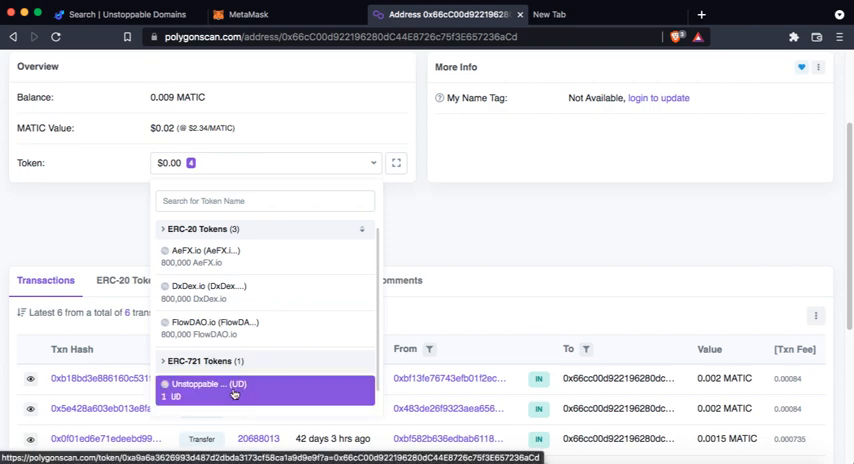
pyautogui.click(208, 388)
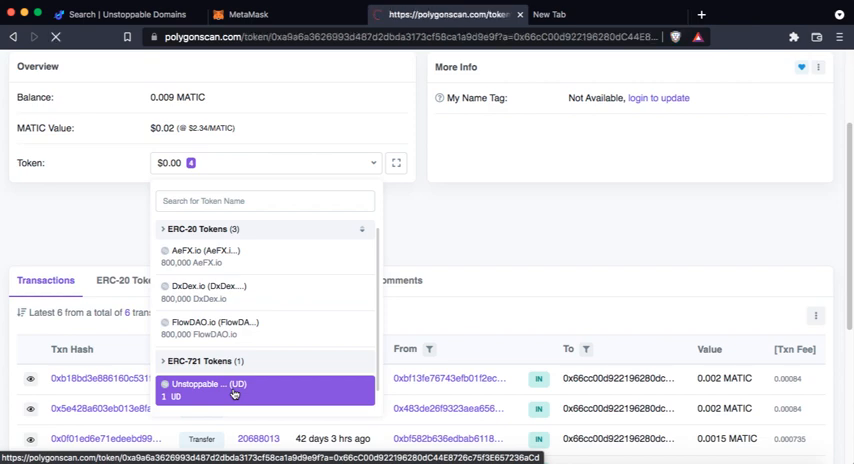
# Review the UD token page showing the wallet's 1 UD balance, then return to MetaMask.
pyautogui.click(234, 388)
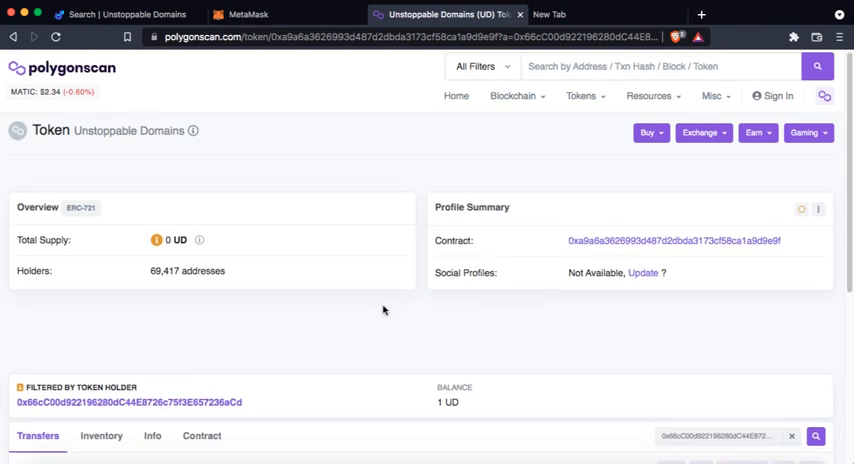
pyautogui.scroll(-3)
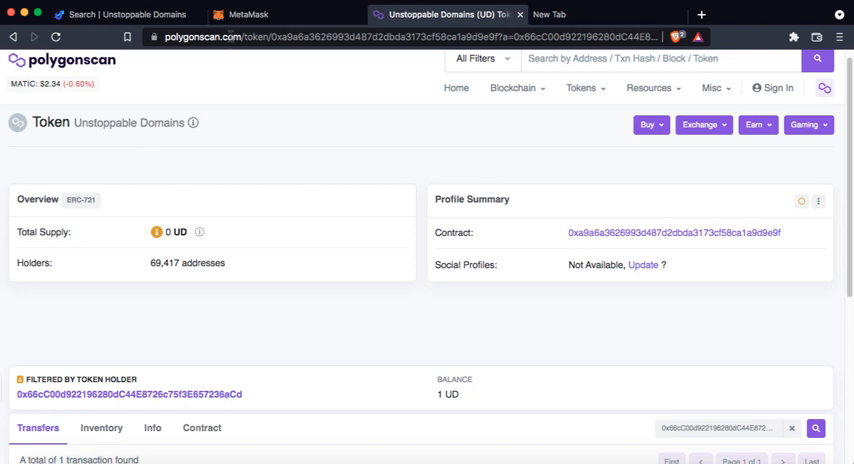
pyautogui.click(248, 14)
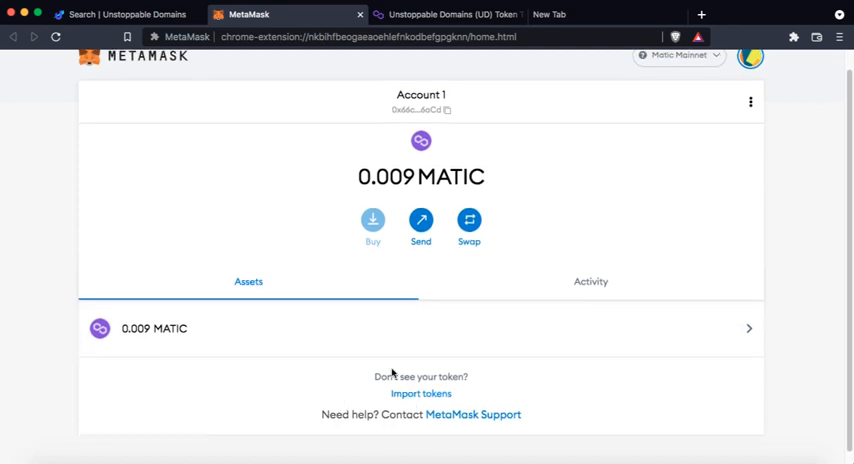
# Start Import tokens in MetaMask and go back to the UD token page for its contract address.
pyautogui.click(420, 392)
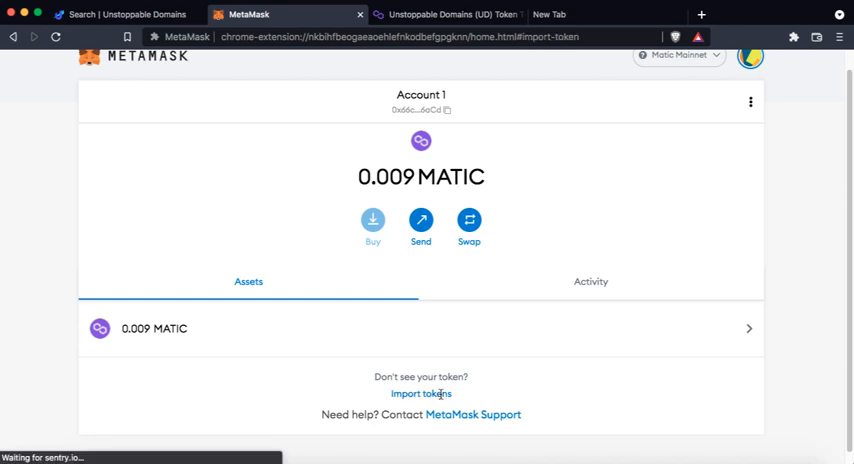
pyautogui.click(444, 14)
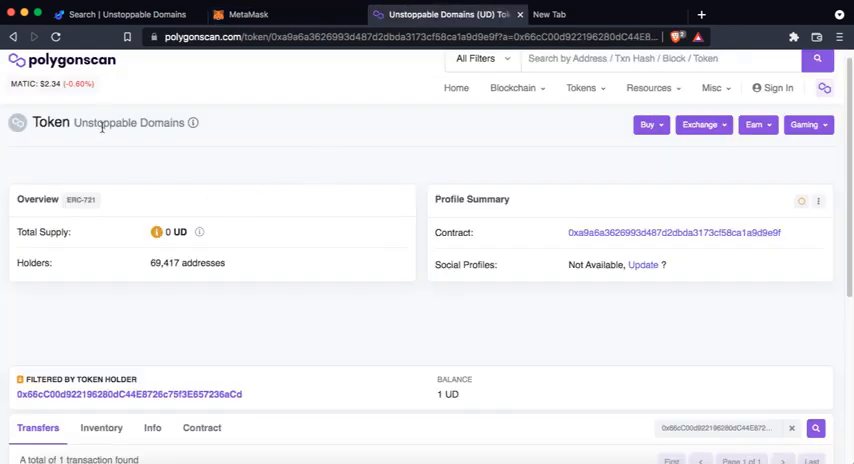
pyautogui.moveTo(750, 232)
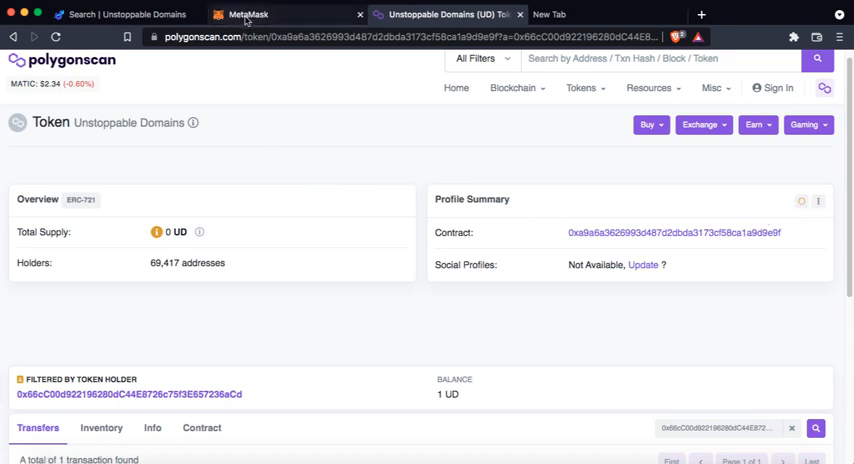
# Paste the UD contract address, set Token Decimal 0, and add it as a custom token.
pyautogui.rightClick(416, 268)
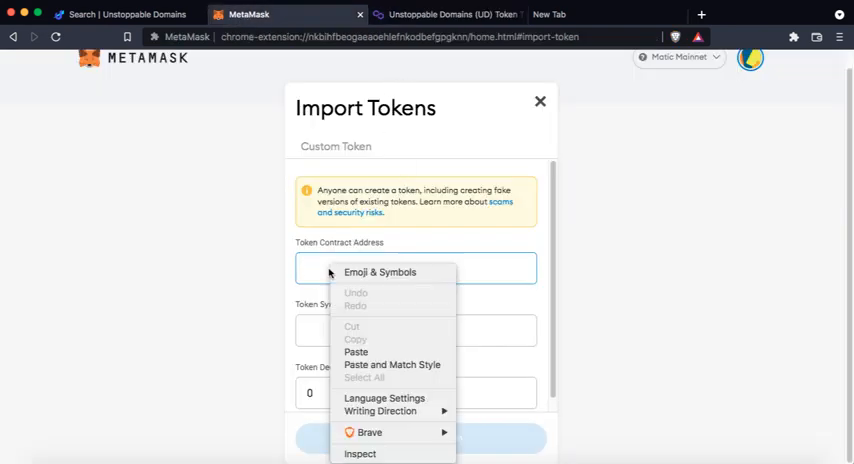
pyautogui.click(356, 352)
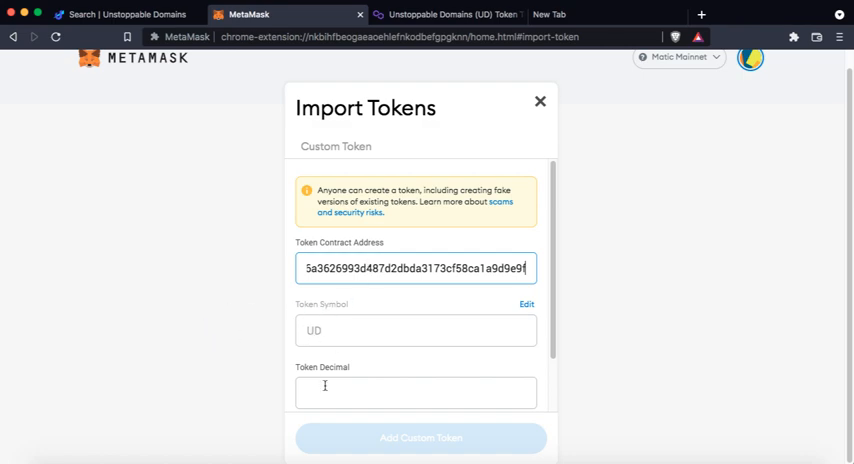
pyautogui.write('0')
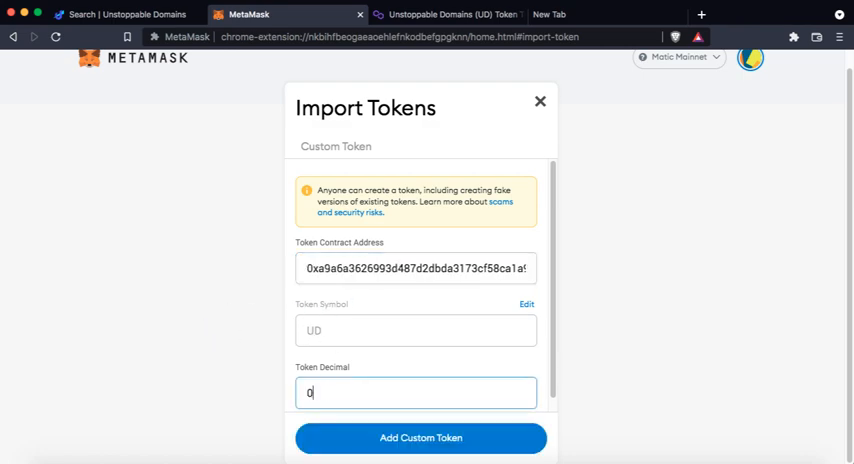
pyautogui.click(420, 438)
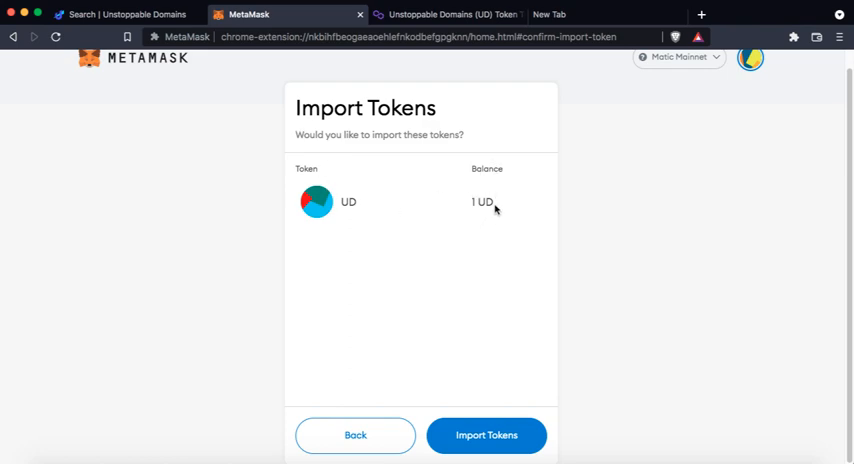
pyautogui.moveTo(480, 230)
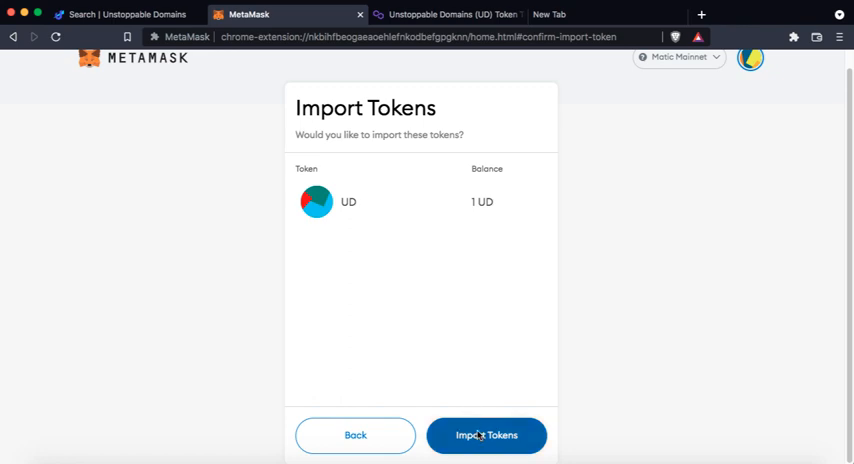
# Confirm the import so Account 1 lists 1 UD beneath 0.009 MATIC.
pyautogui.click(486, 436)
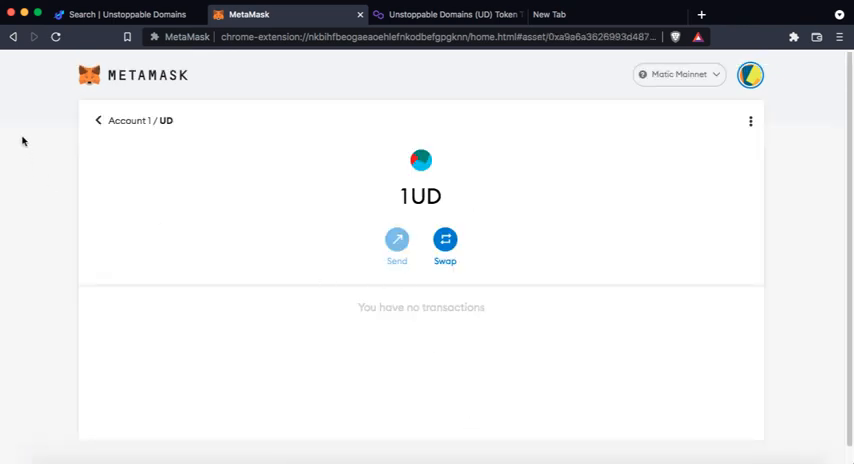
pyautogui.click(98, 120)
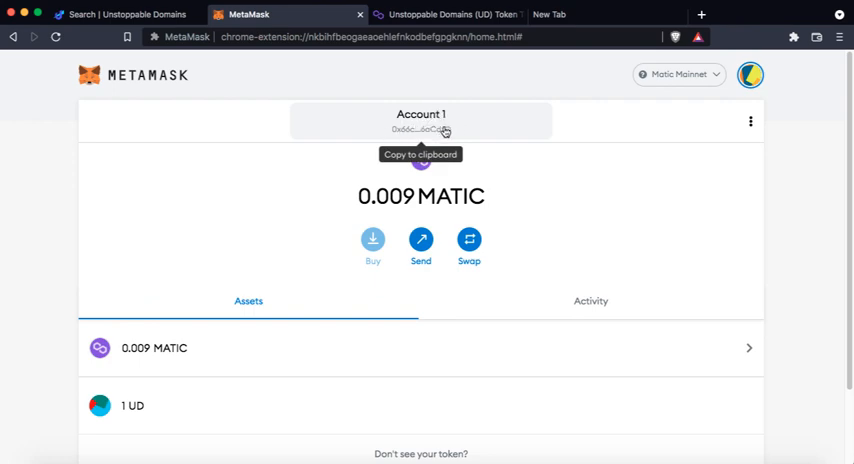
pyautogui.scroll(-3)
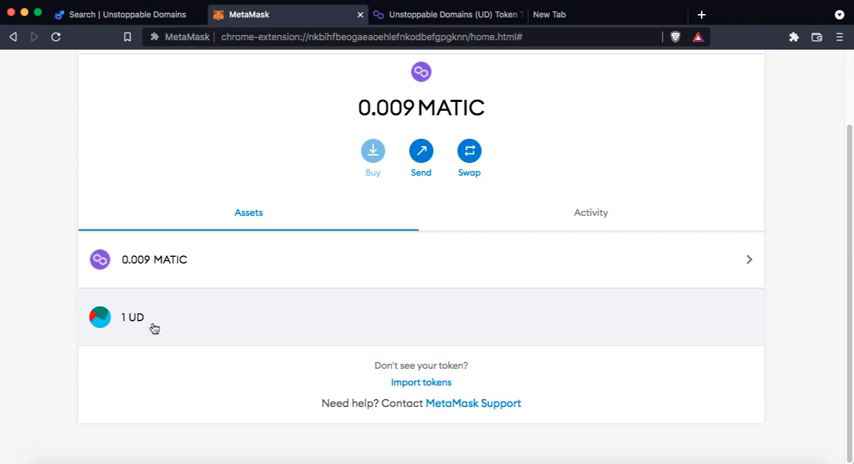
pyautogui.moveTo(320, 344)
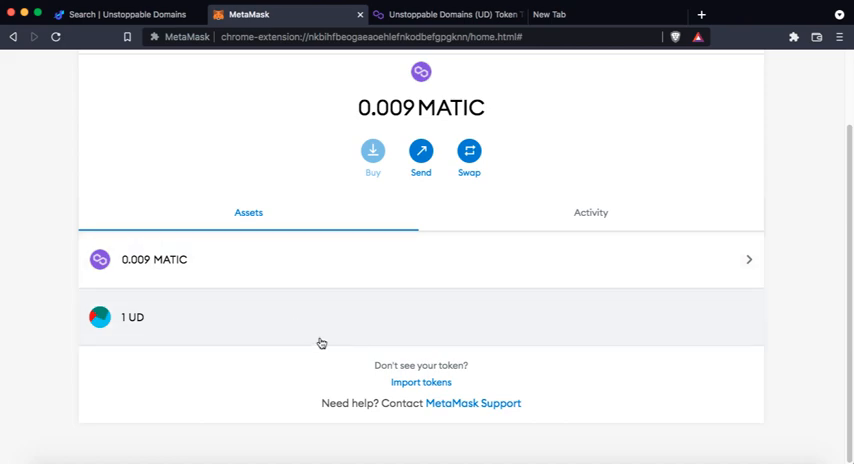
pyautogui.moveTo(332, 294)
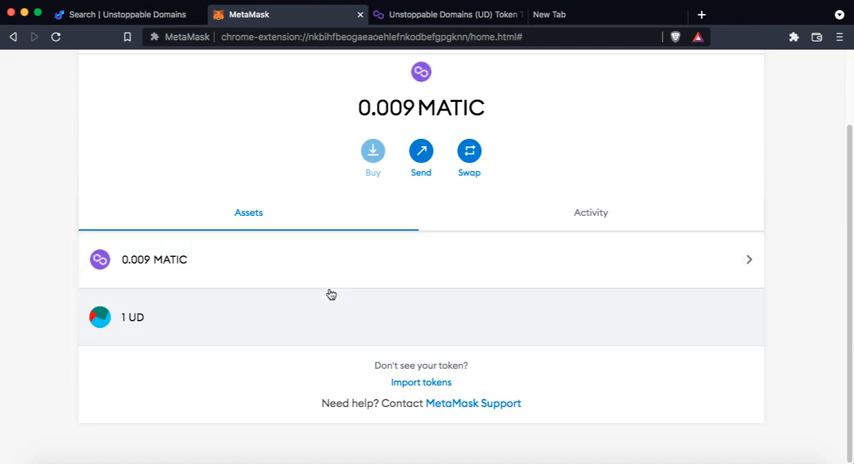
pyautogui.moveTo(408, 196)
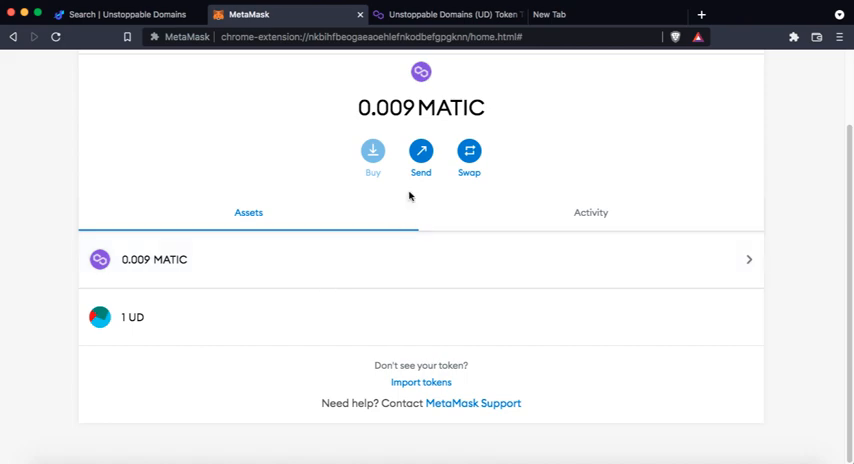
pyautogui.moveTo(210, 292)
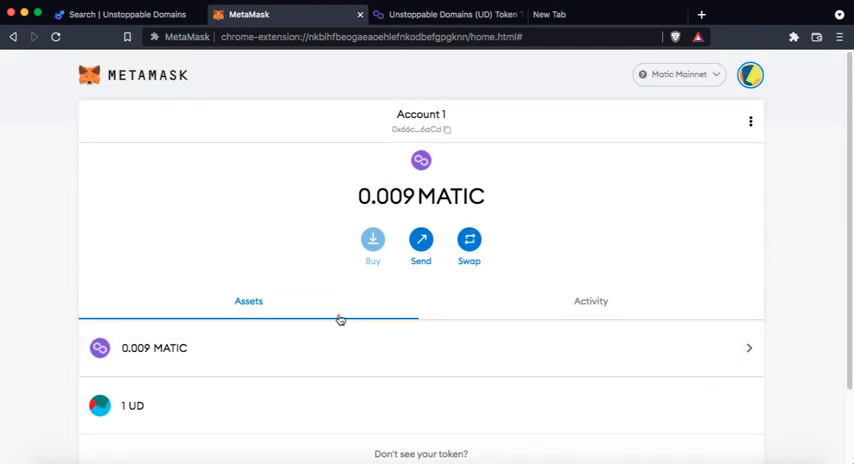
pyautogui.scroll(-3)
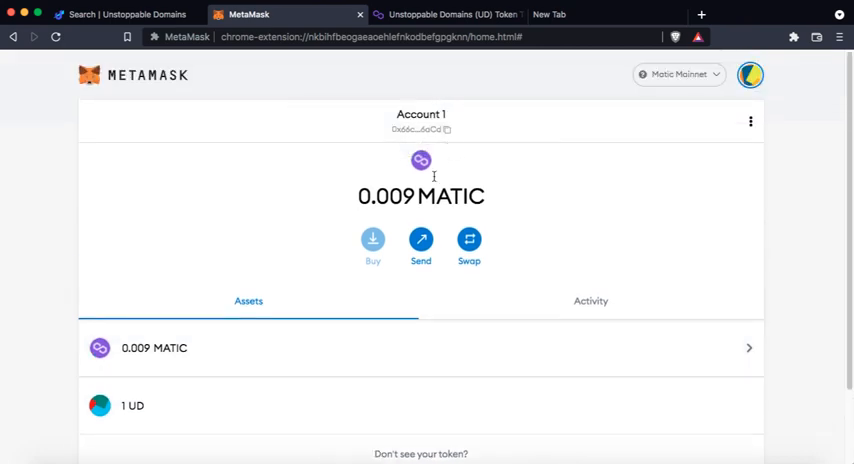
pyautogui.moveTo(288, 72)
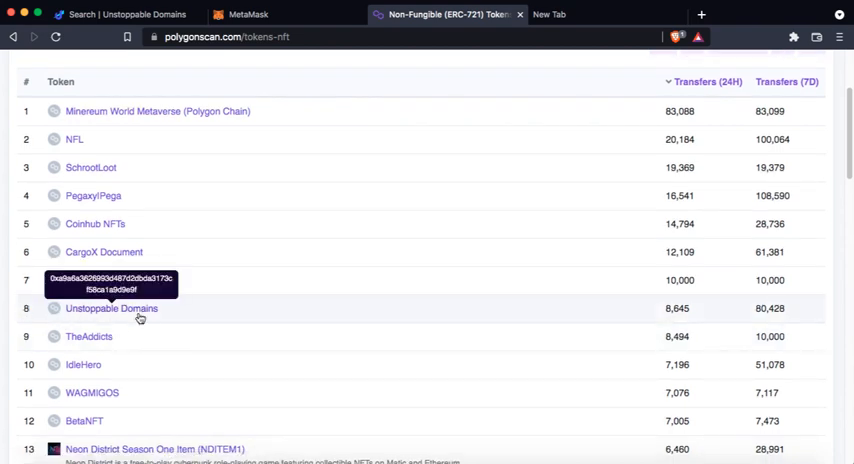
# Open Unstoppable Domains from Polygonscan's NFT token list, then return to the wallet showing 1 UD.
pyautogui.click(112, 308)
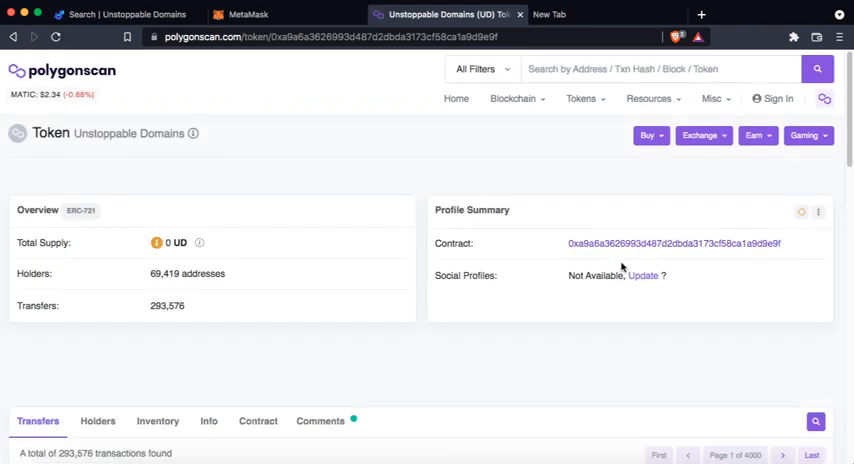
pyautogui.click(248, 14)
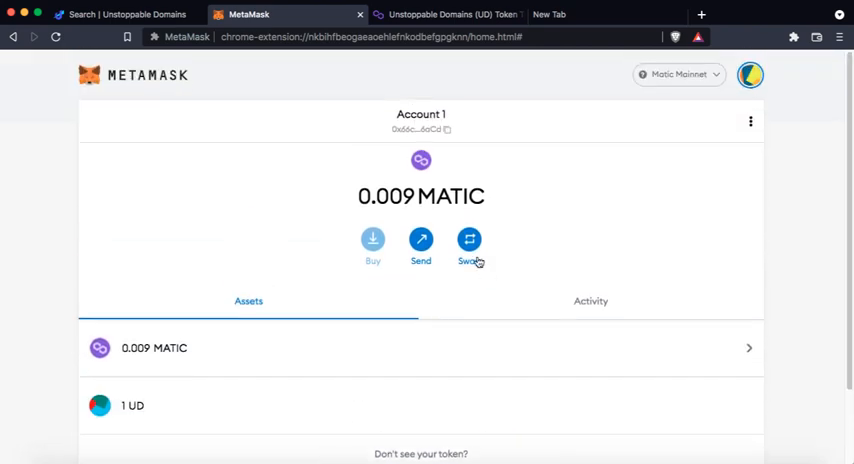
# Return to the Unstoppable Domains results listing extensions and prices for 0xnipunharitash.
pyautogui.click(120, 14)
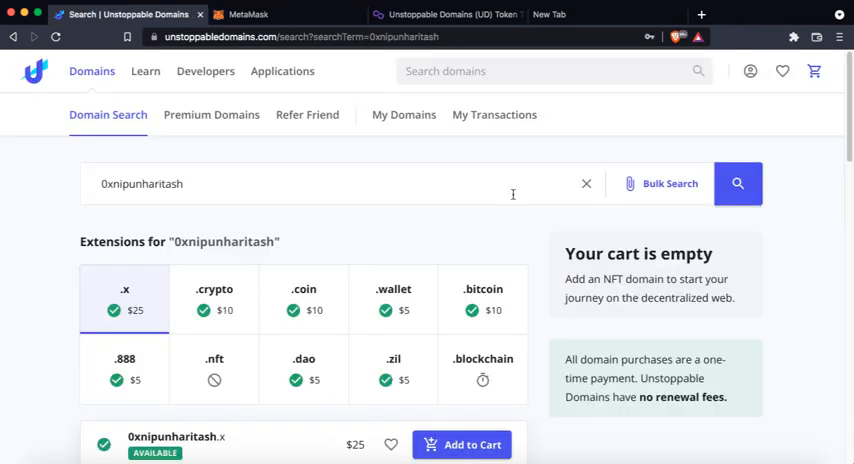
pyautogui.moveTo(514, 192)
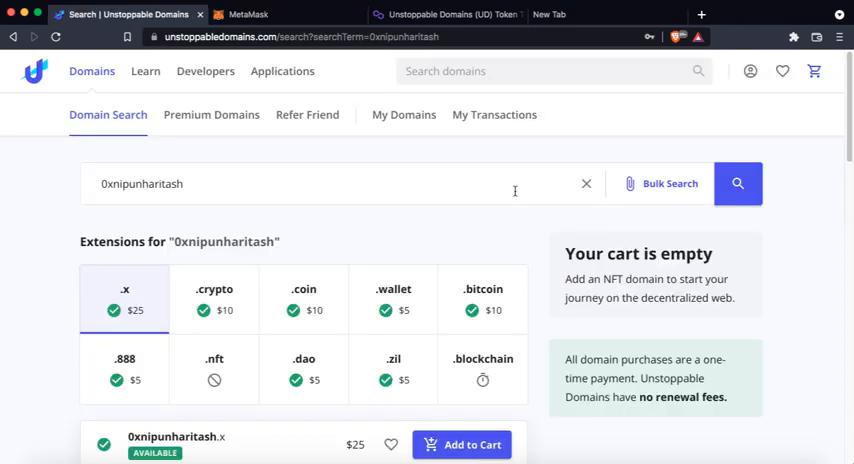
pyautogui.moveTo(416, 204)
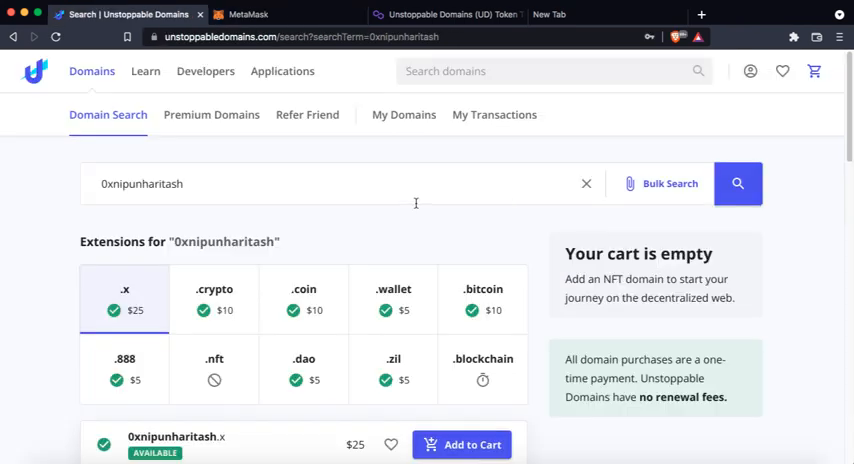